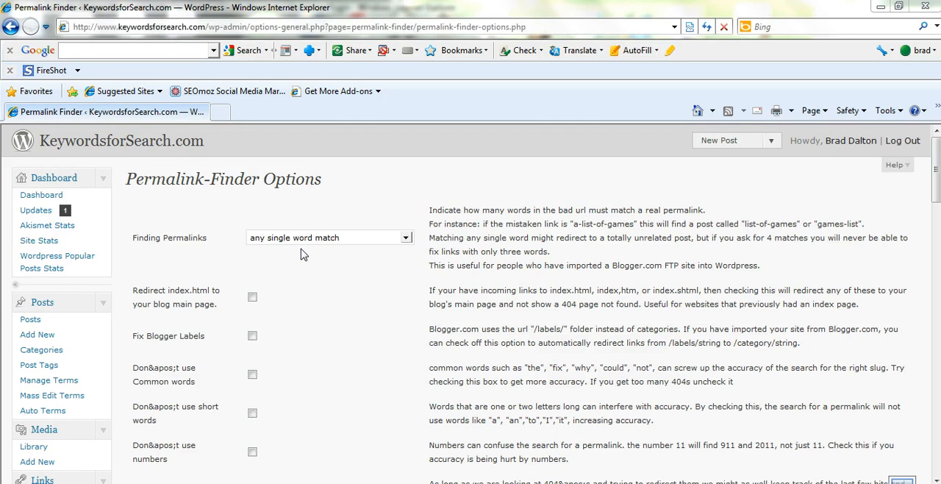
mouse_move(350, 279)
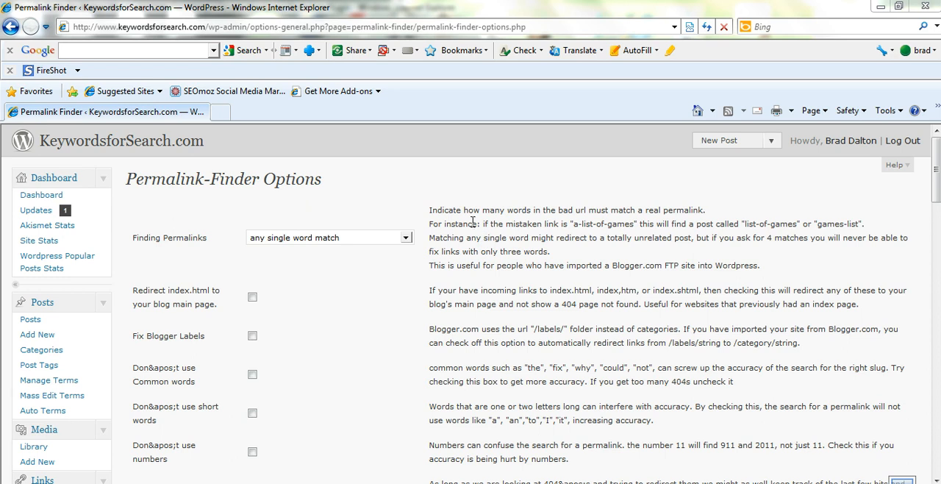
mouse_move(315, 364)
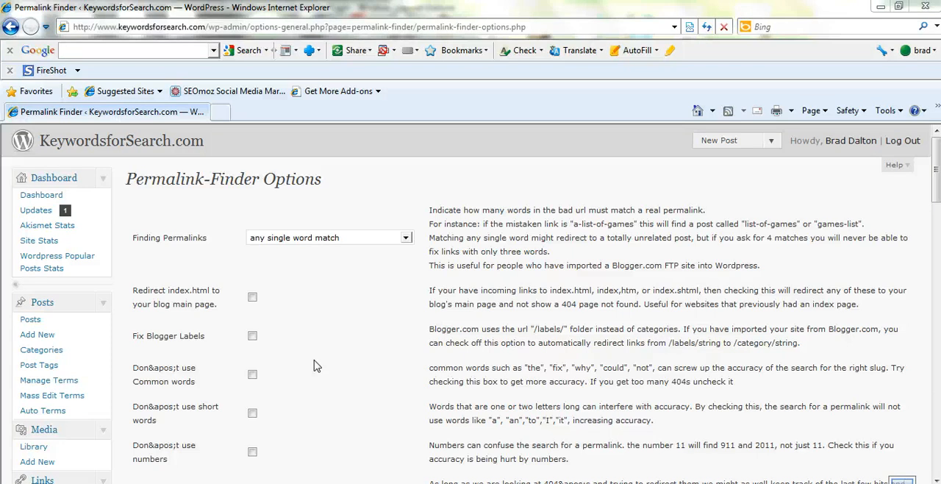
mouse_move(176, 210)
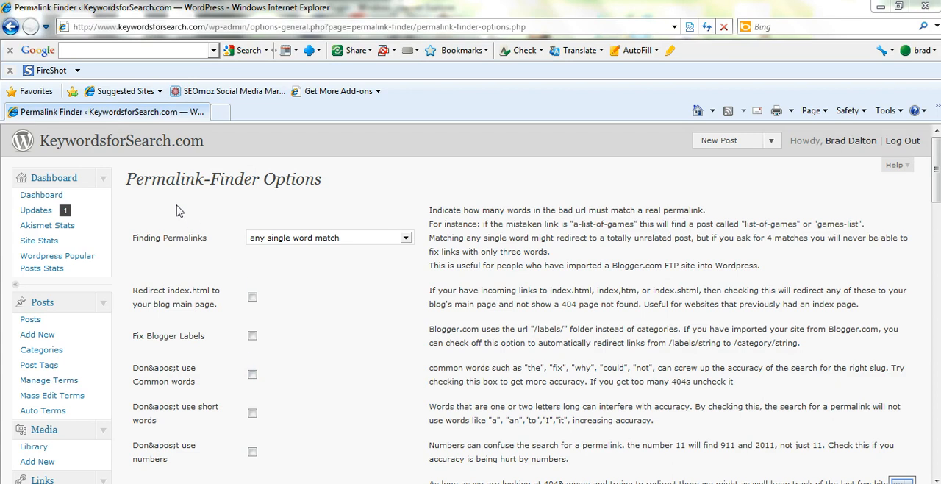
mouse_move(179, 211)
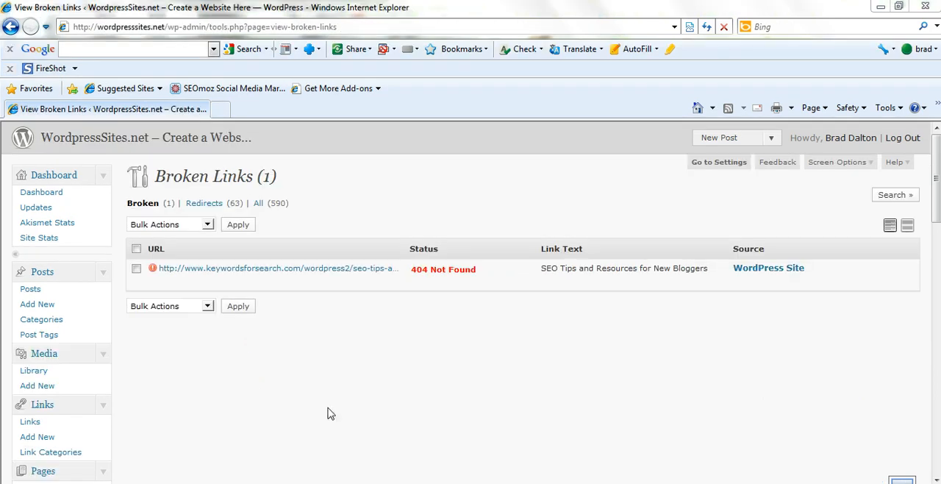
mouse_move(297, 303)
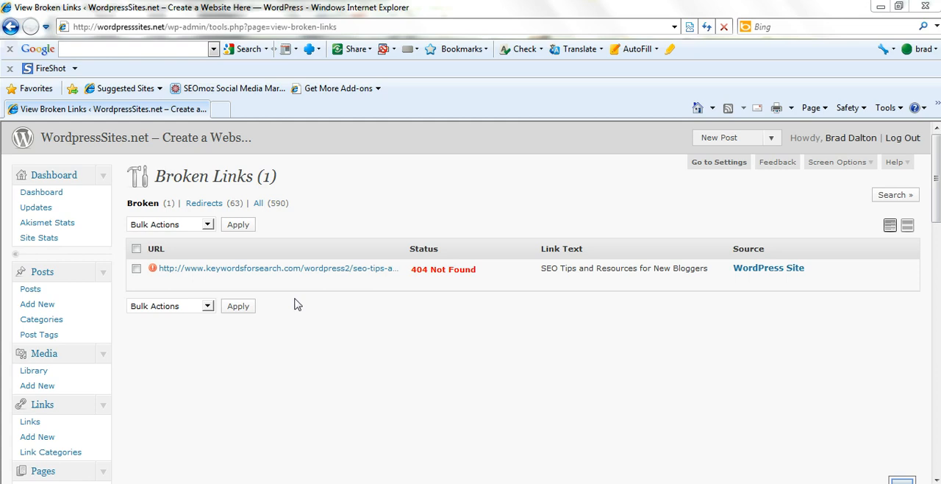
mouse_move(294, 268)
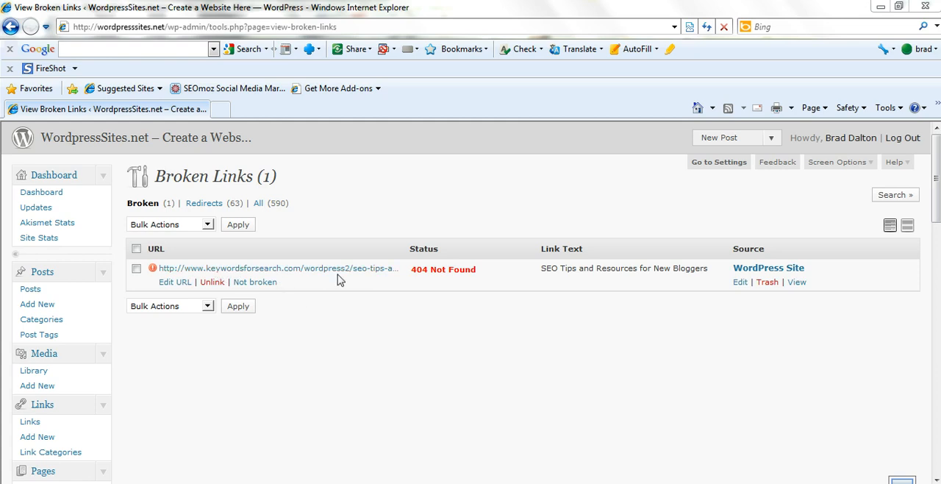
mouse_move(382, 380)
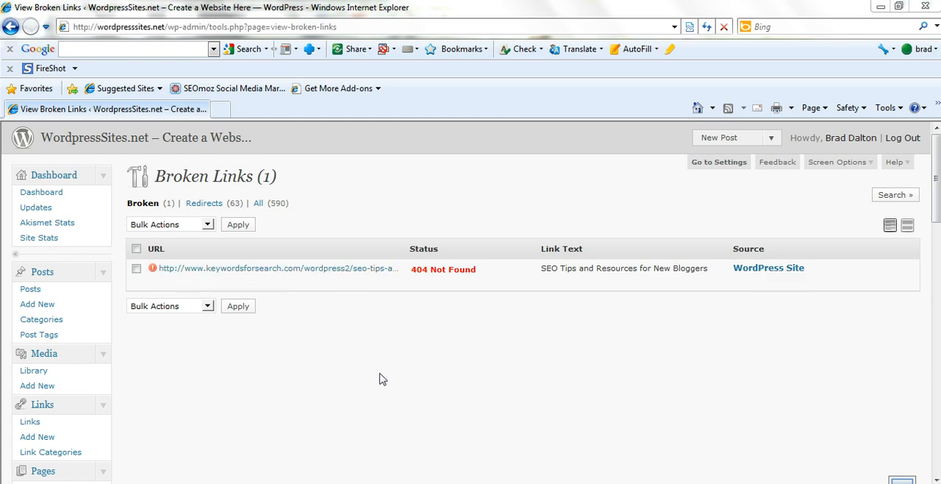
mouse_move(326, 347)
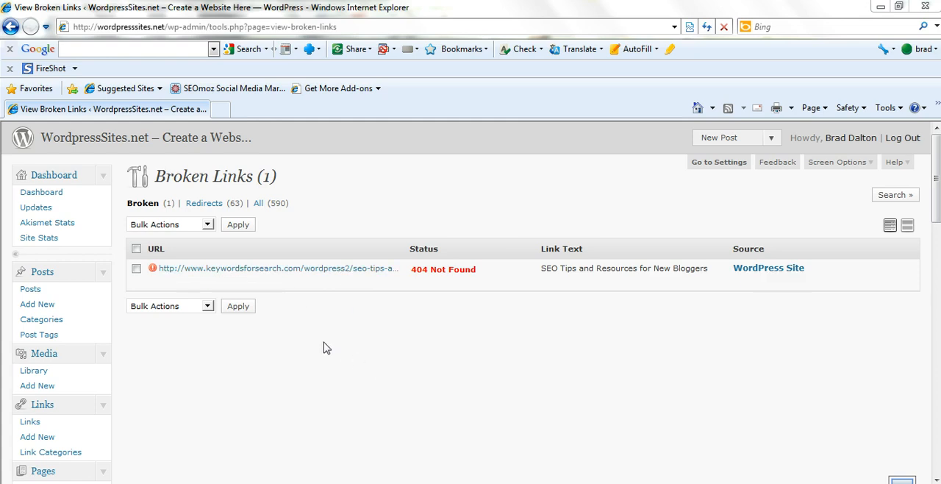
mouse_move(203, 202)
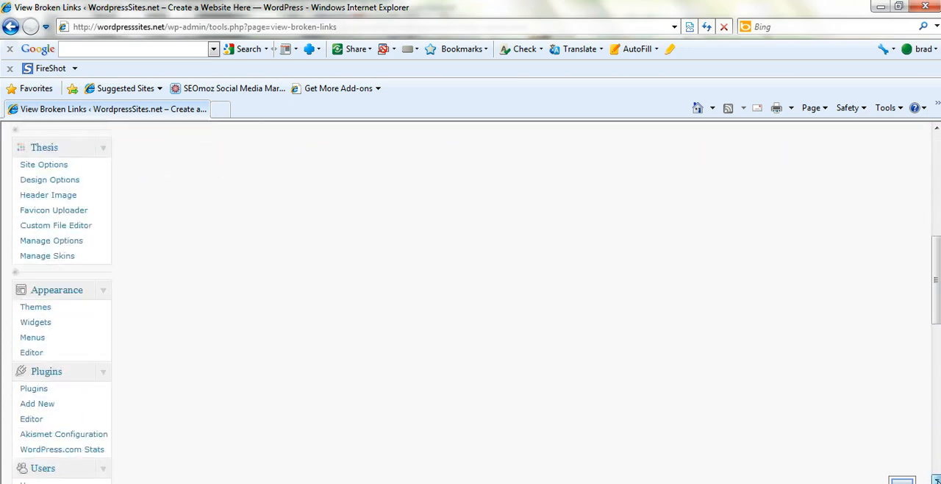
Scroll the admin sidebar down and back up while reviewing the single 404 SEO tips link
scroll("down", 3)
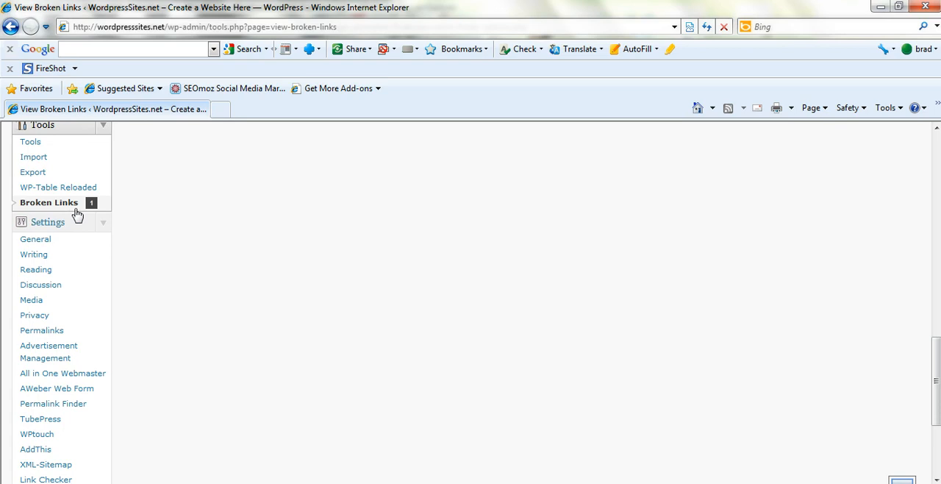
scroll("down", 3)
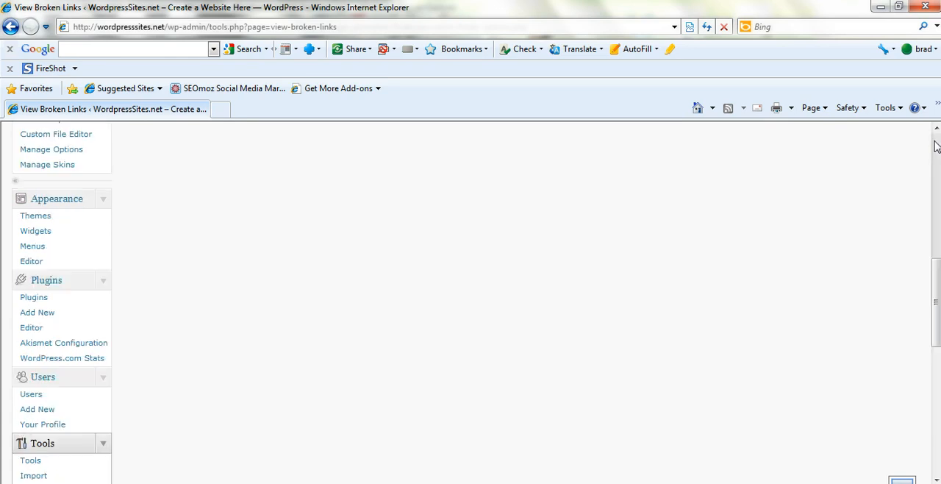
scroll("up", 3)
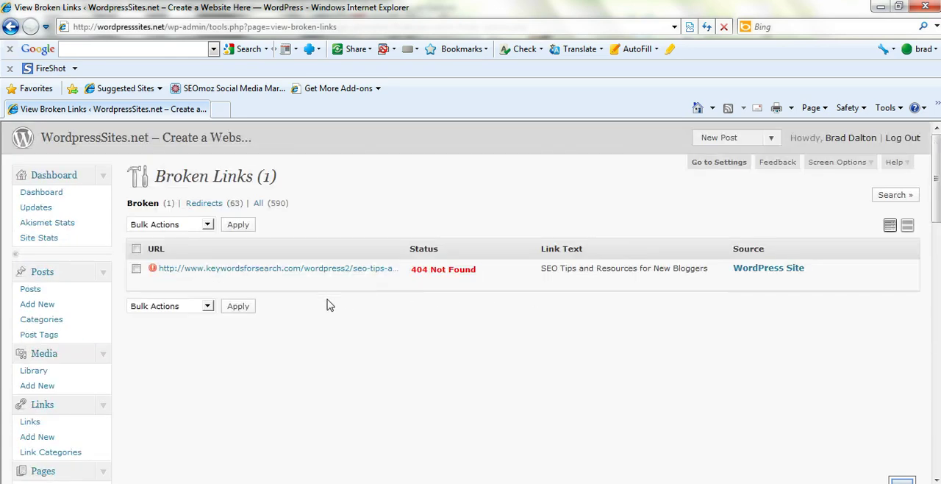
mouse_move(288, 342)
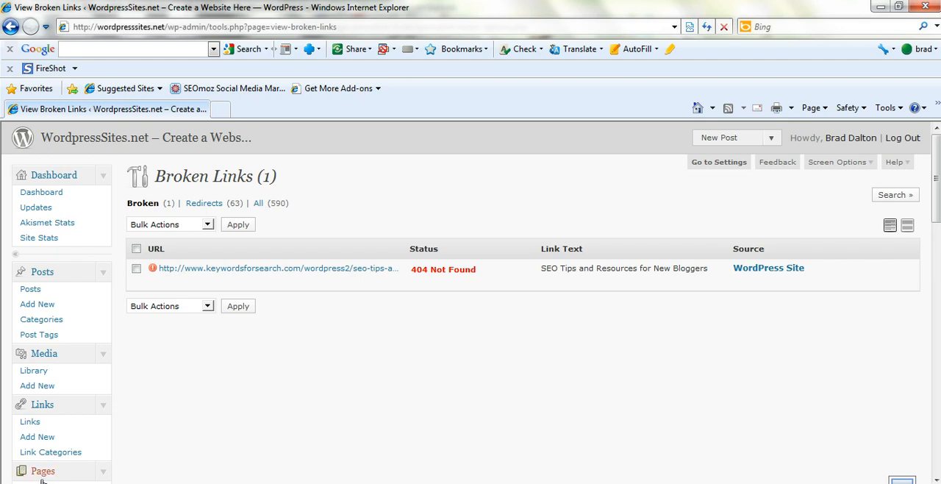
Edit the 'Wordpress Site' page, inspect its links in HTML view, then return to Visual
left_click(768, 268)
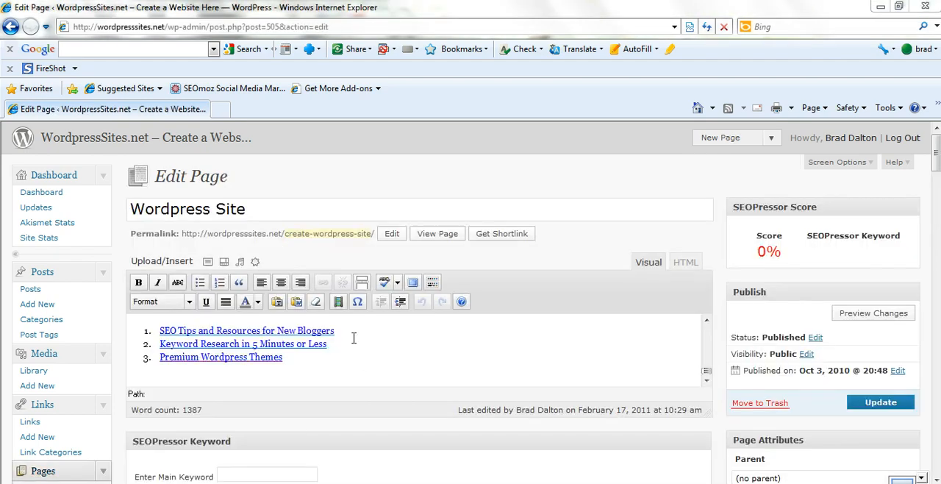
mouse_move(351, 337)
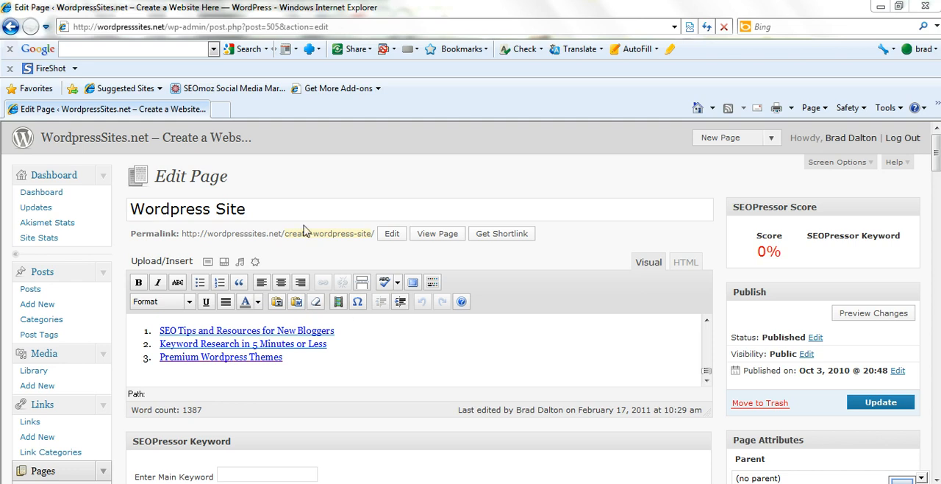
left_click(266, 212)
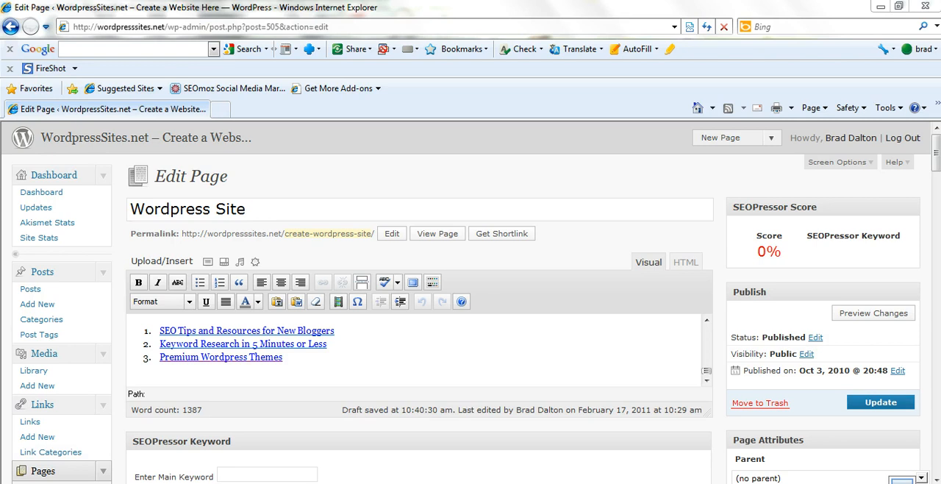
left_click(685, 262)
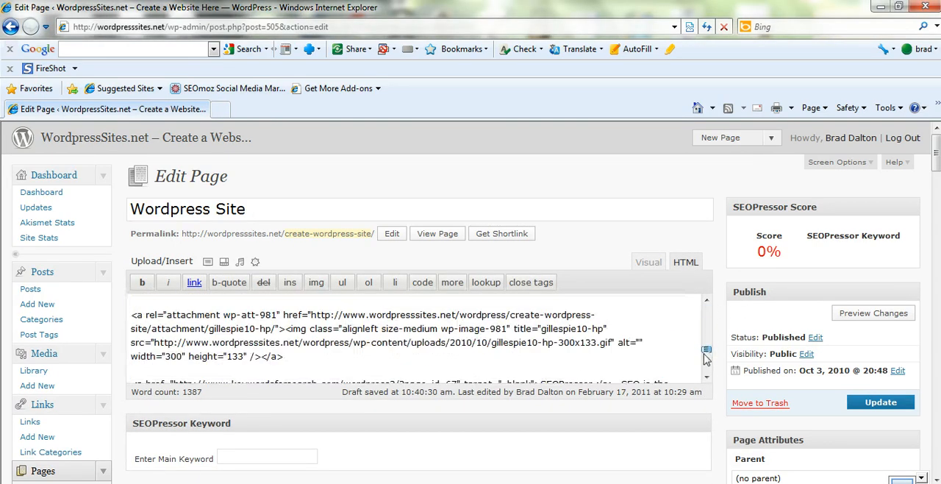
scroll("down", 3)
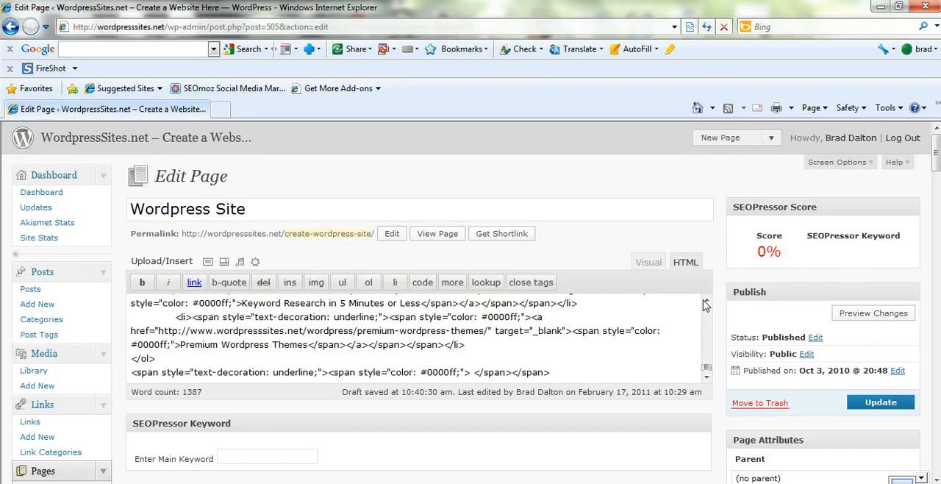
mouse_move(665, 294)
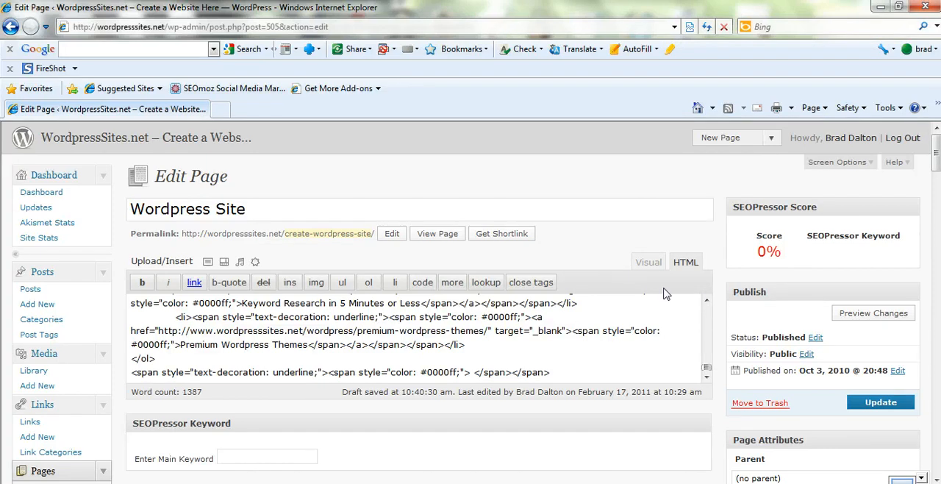
left_click(649, 262)
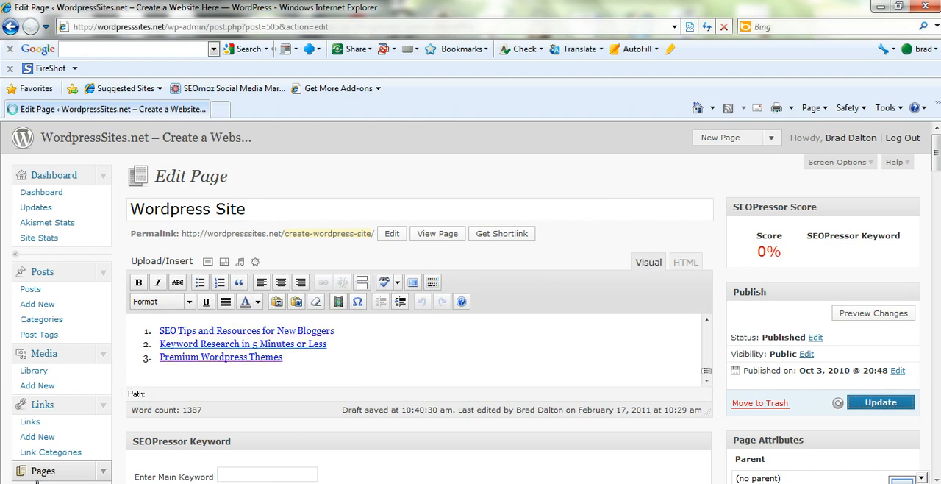
left_click(874, 312)
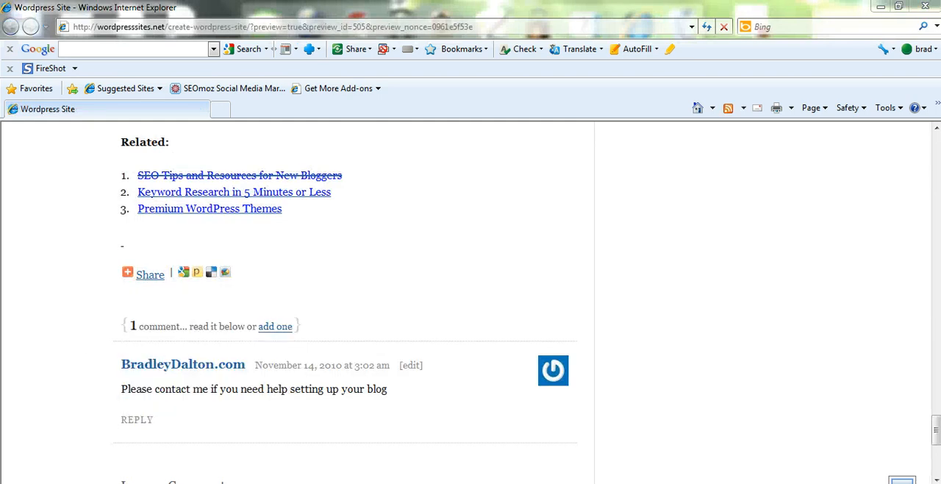
mouse_move(382, 195)
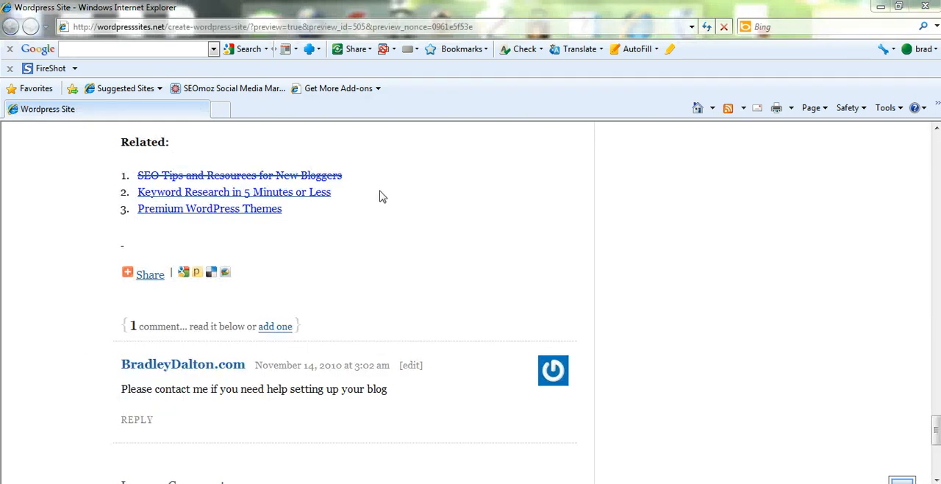
mouse_move(371, 213)
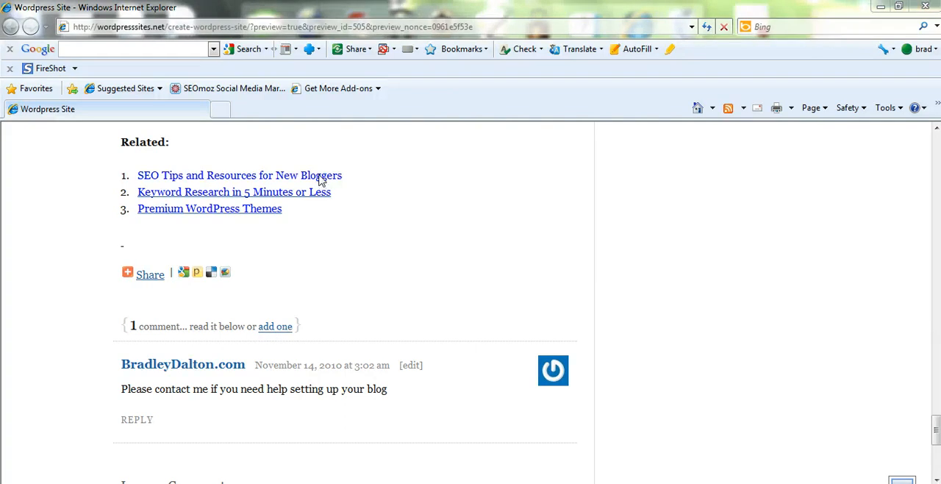
left_click(239, 175)
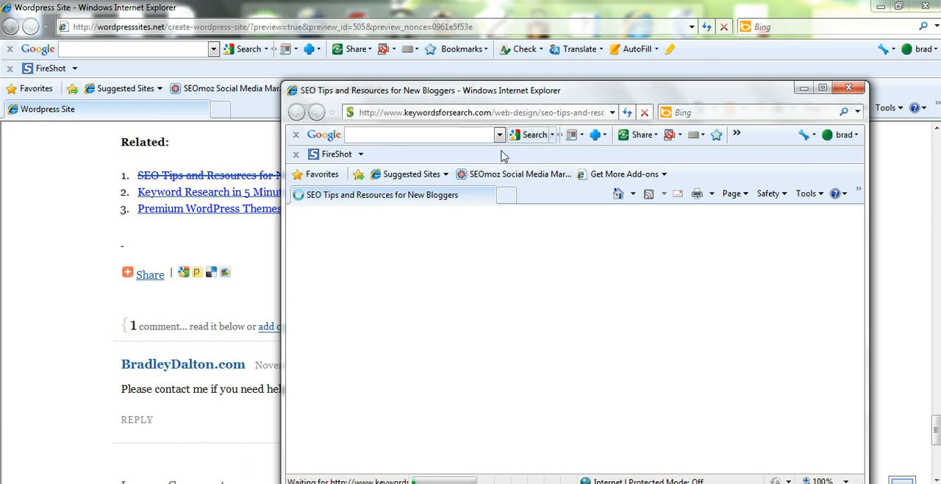
mouse_move(526, 179)
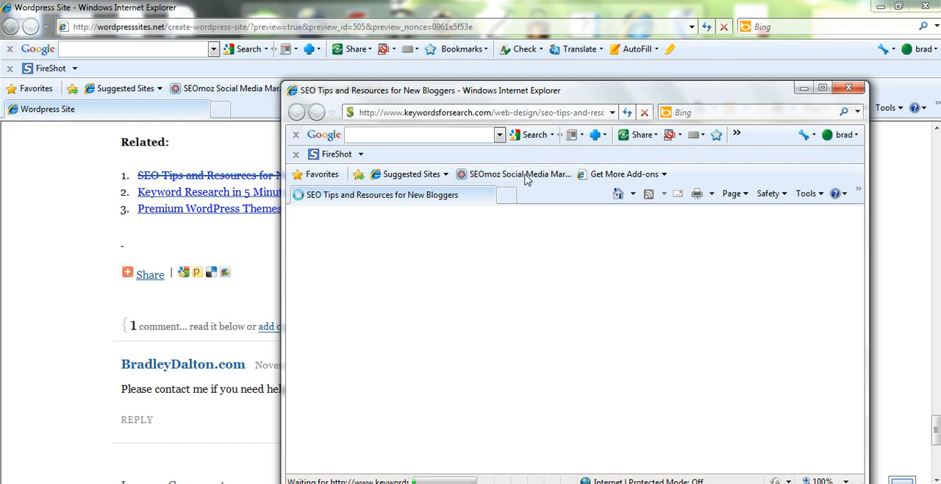
mouse_move(497, 361)
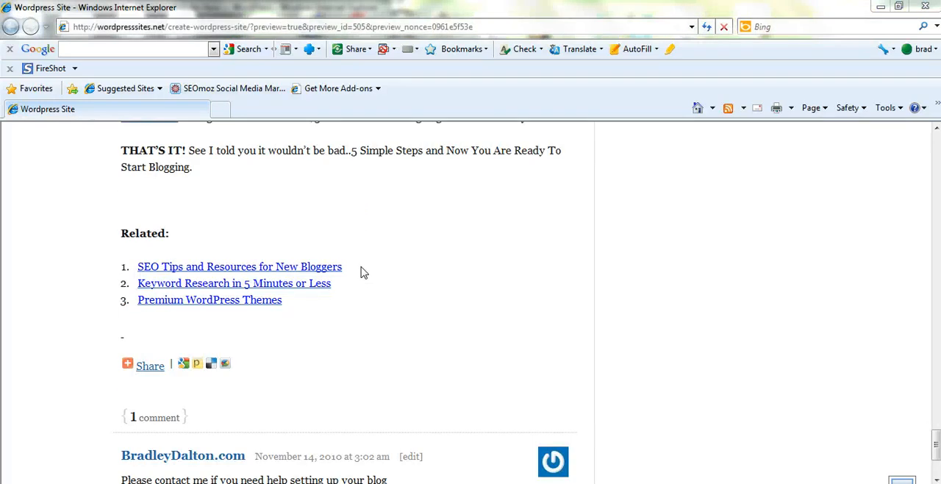
mouse_move(217, 270)
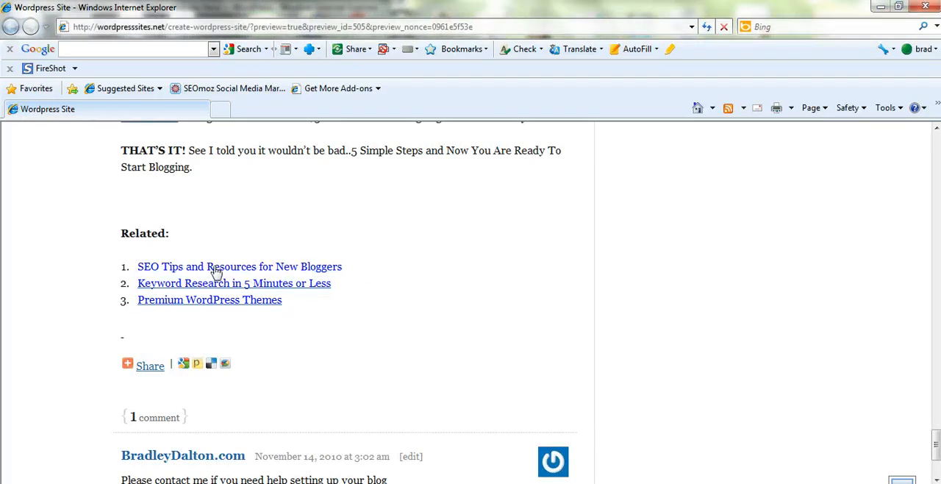
left_click(218, 268)
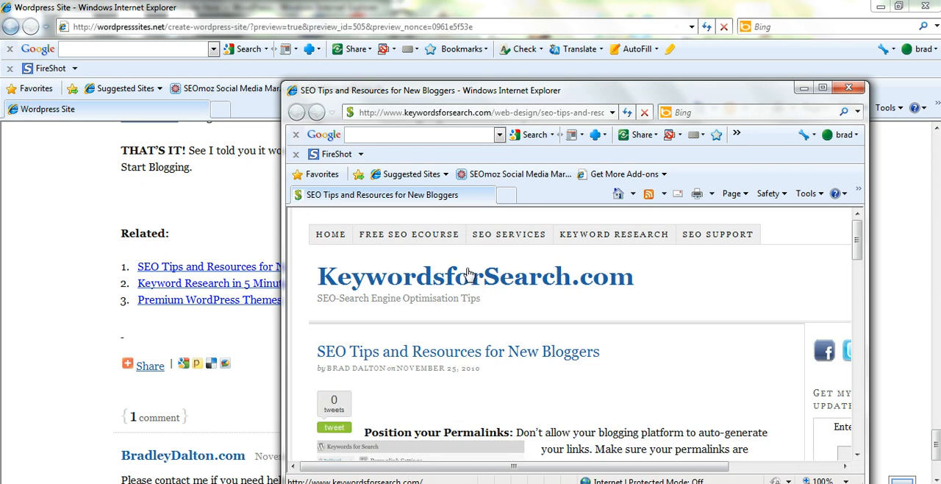
mouse_move(850, 90)
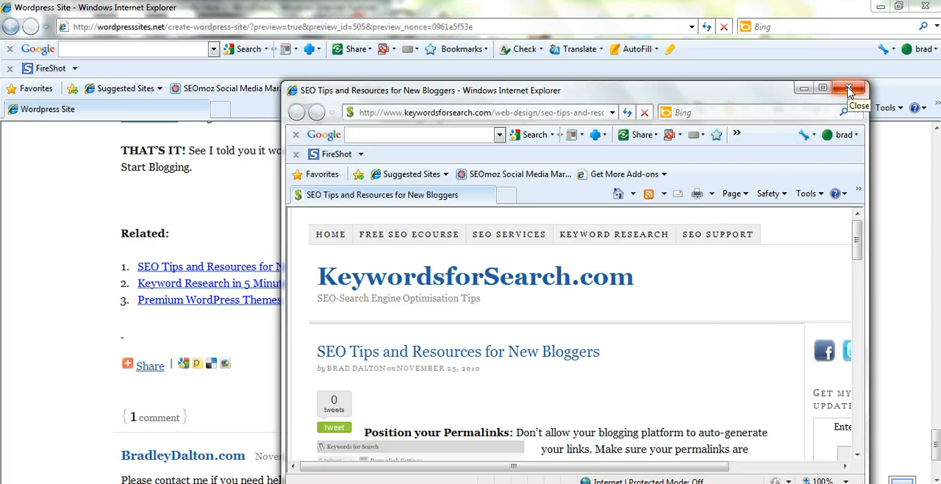
left_click(847, 86)
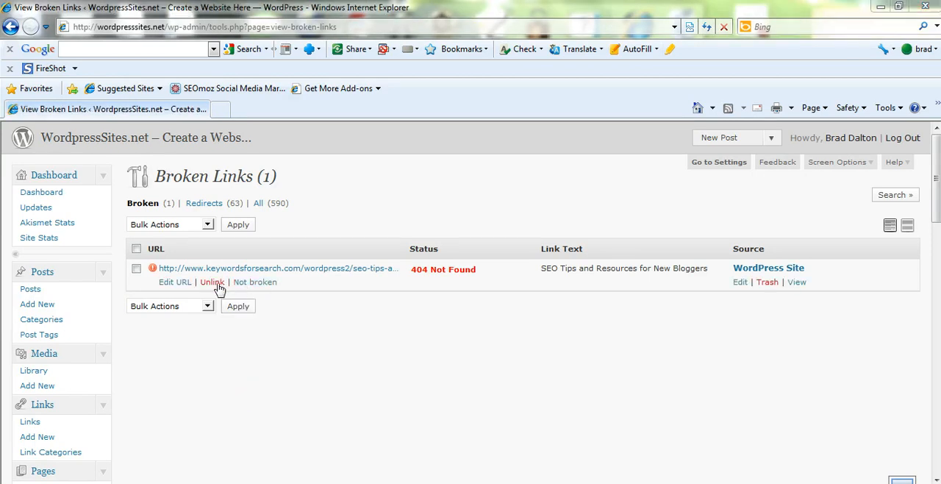
Rewrite the 404 link's URL to the keywordsforsearch.com web-design path and apply the update
left_click(175, 282)
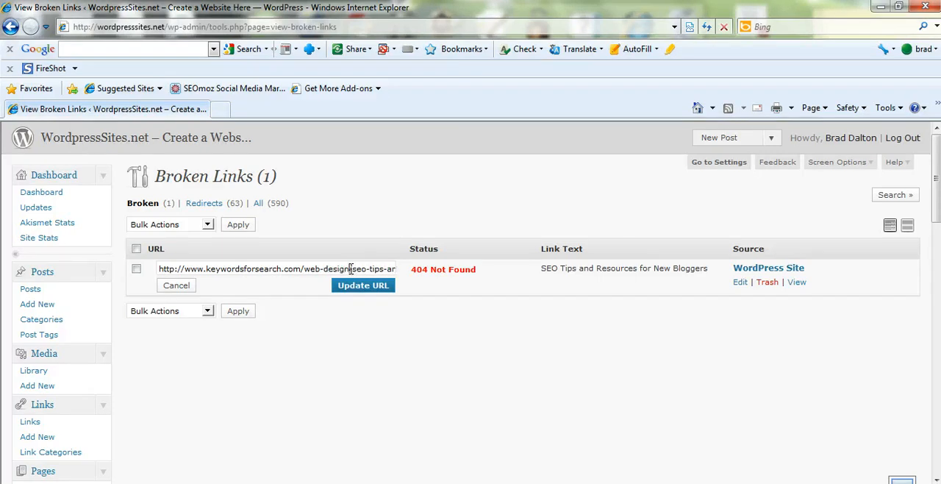
left_click(363, 285)
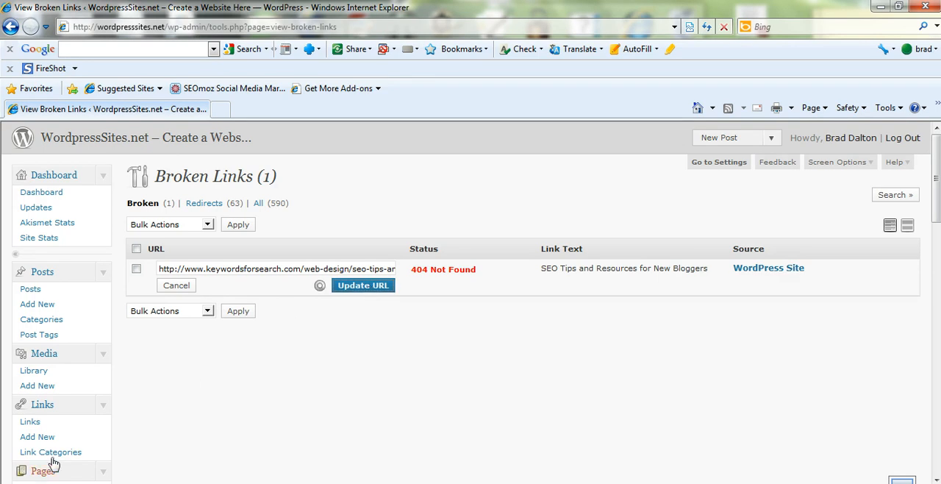
left_click(364, 285)
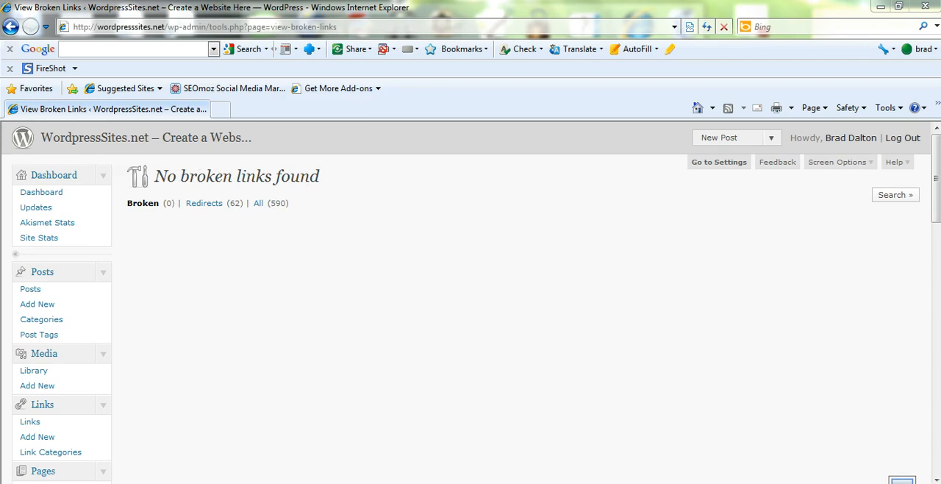
mouse_move(234, 250)
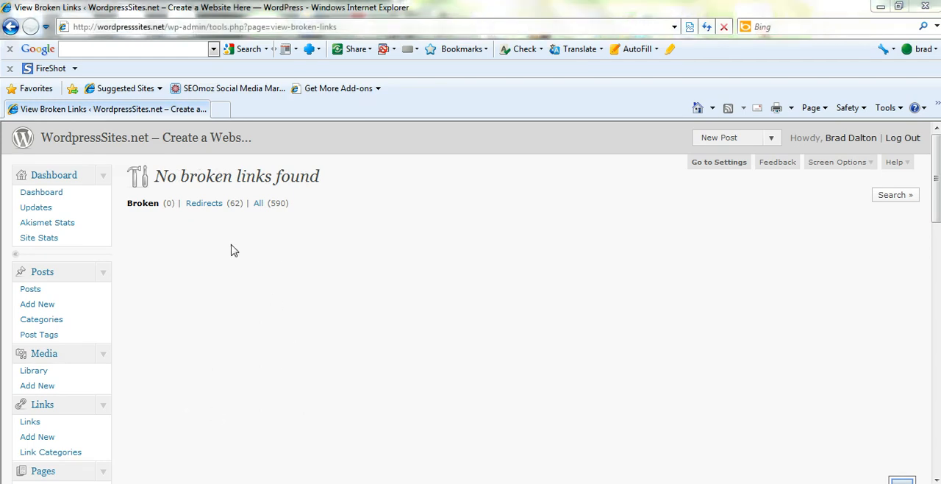
mouse_move(259, 205)
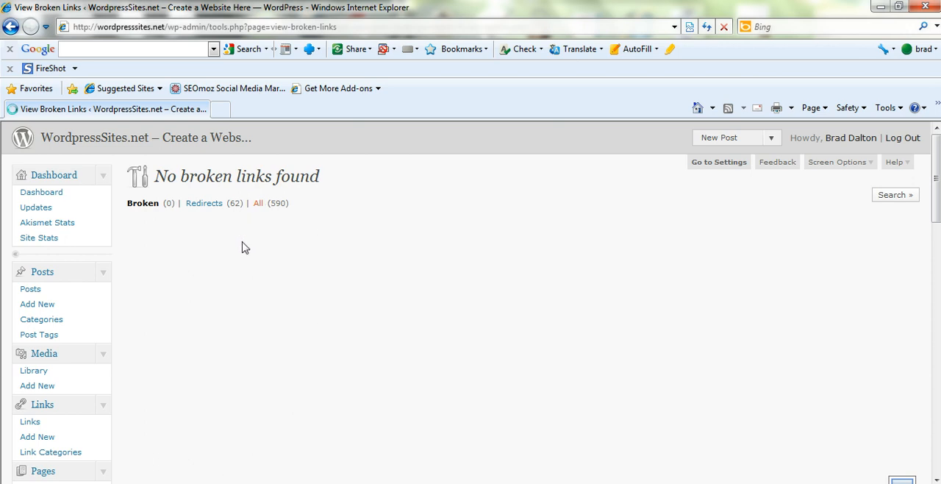
Show all 590 detected links, confirming the visible rows report 200 OK
left_click(258, 203)
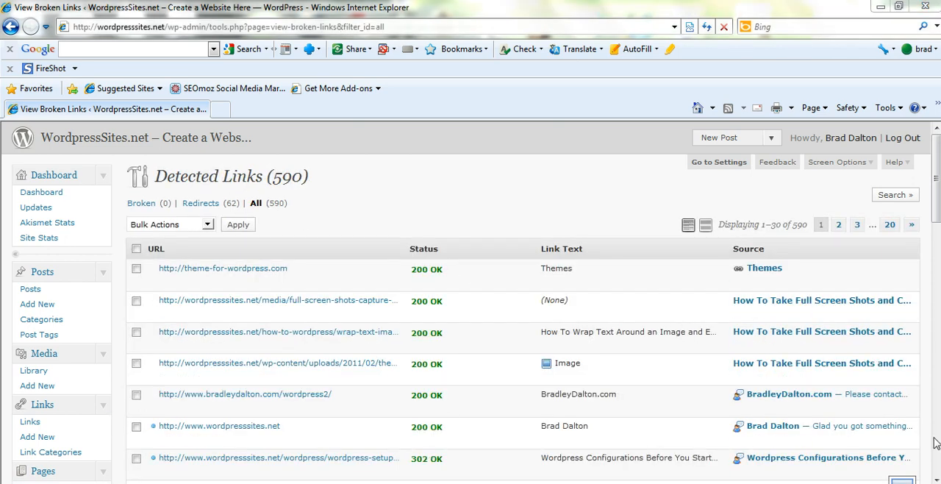
scroll("down", 3)
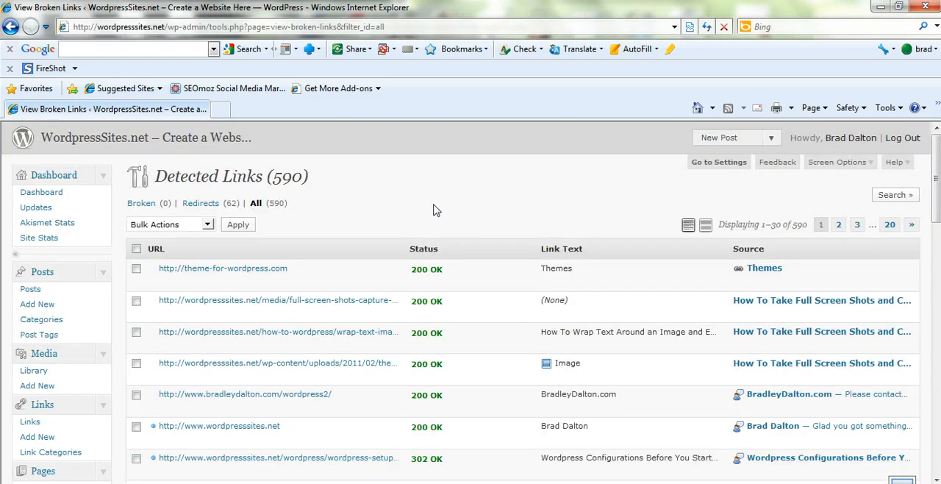
mouse_move(42, 470)
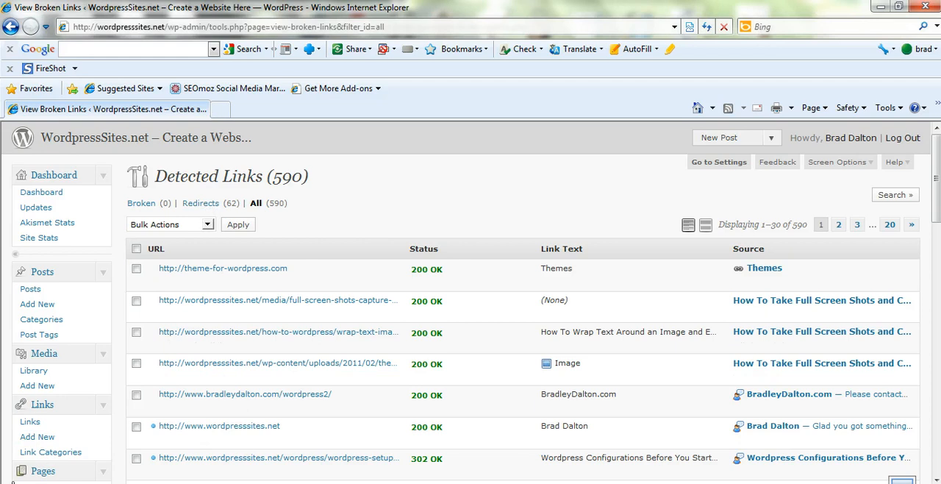
mouse_move(330, 211)
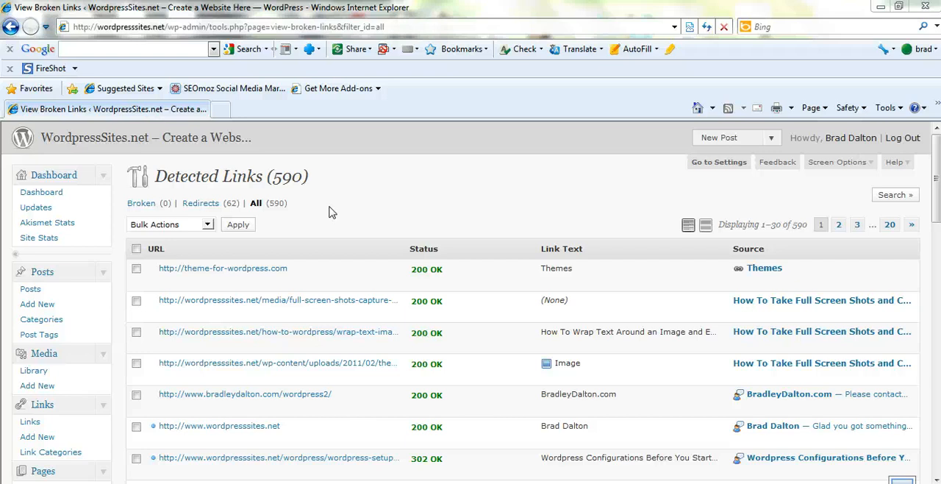
mouse_move(295, 227)
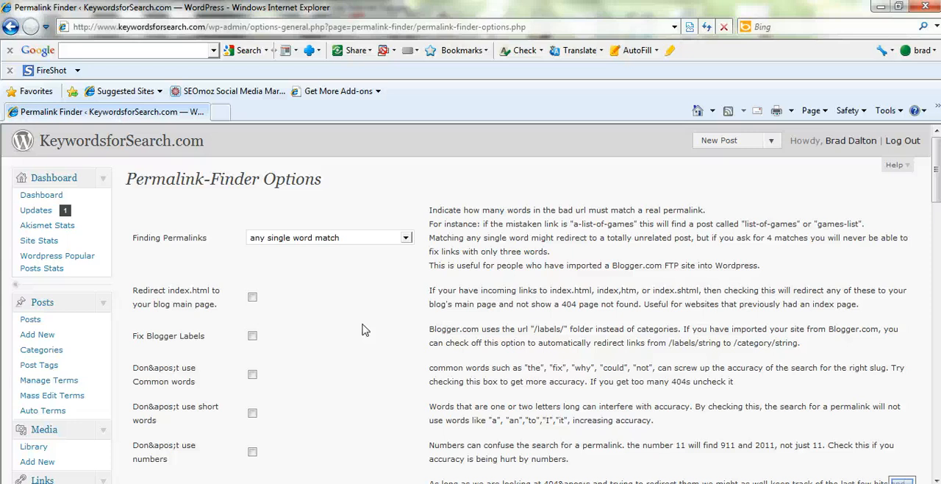
mouse_move(272, 367)
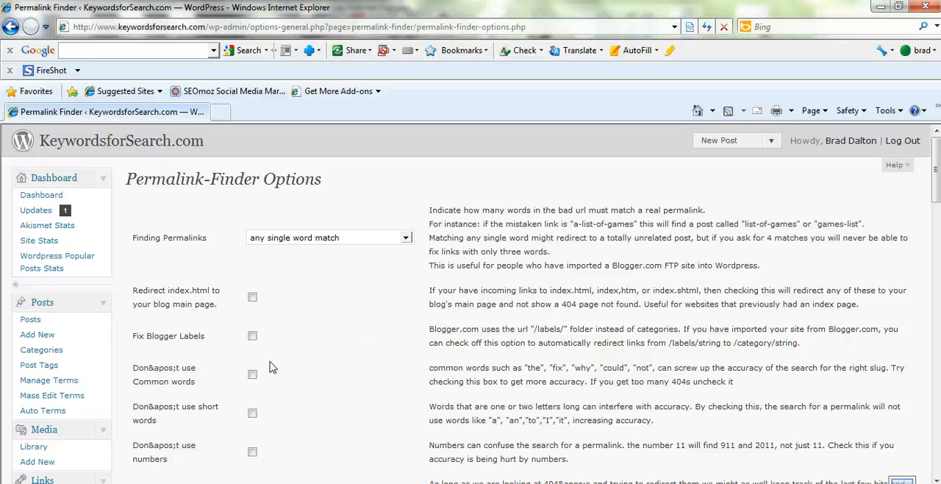